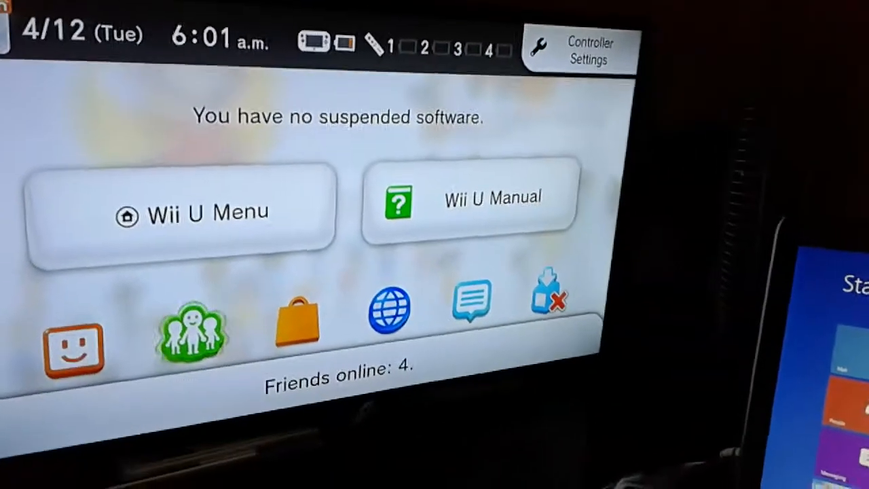
click(388, 310)
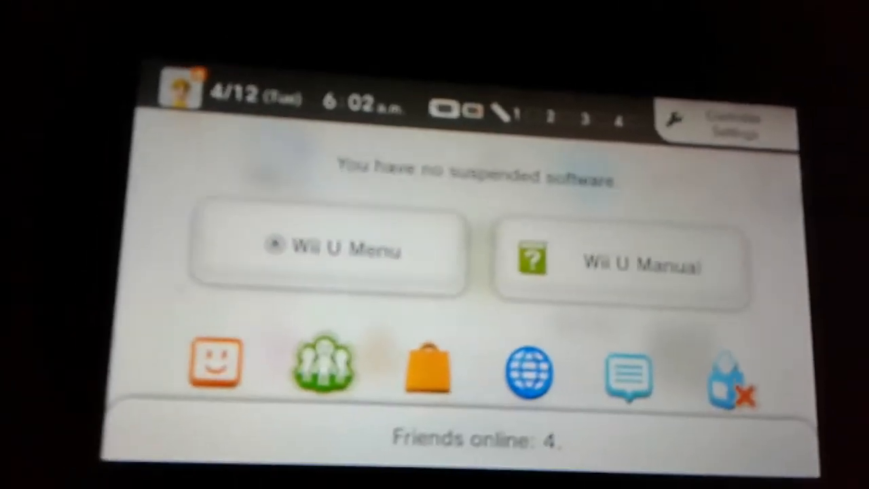
click(329, 250)
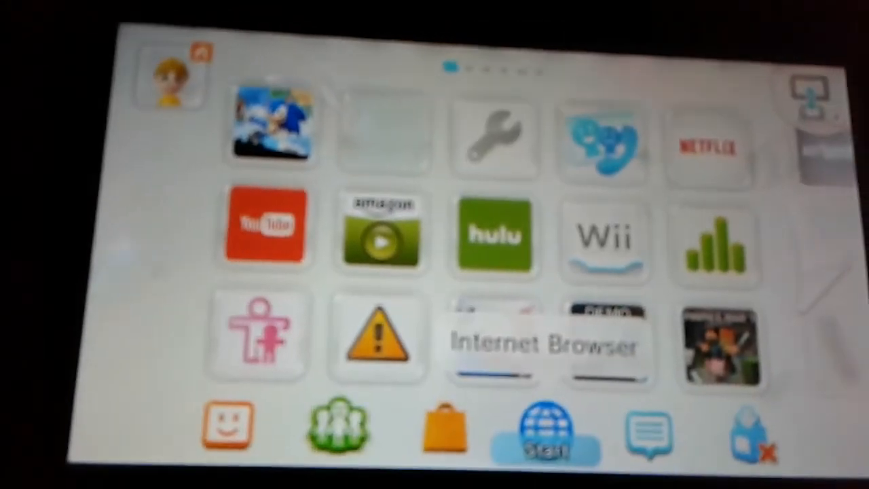